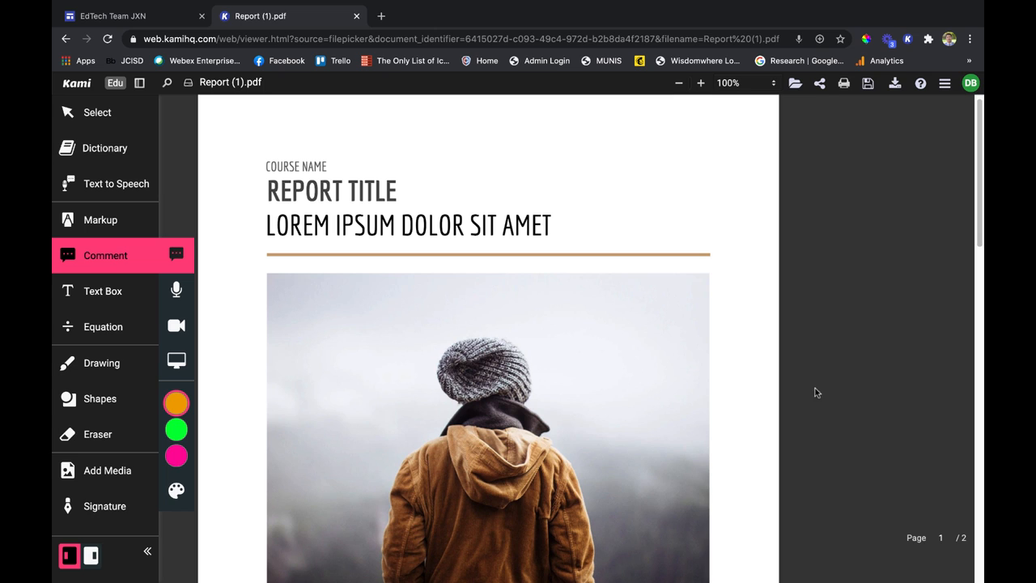
{"action": "mouse_move", "coordinate": [124, 256]}
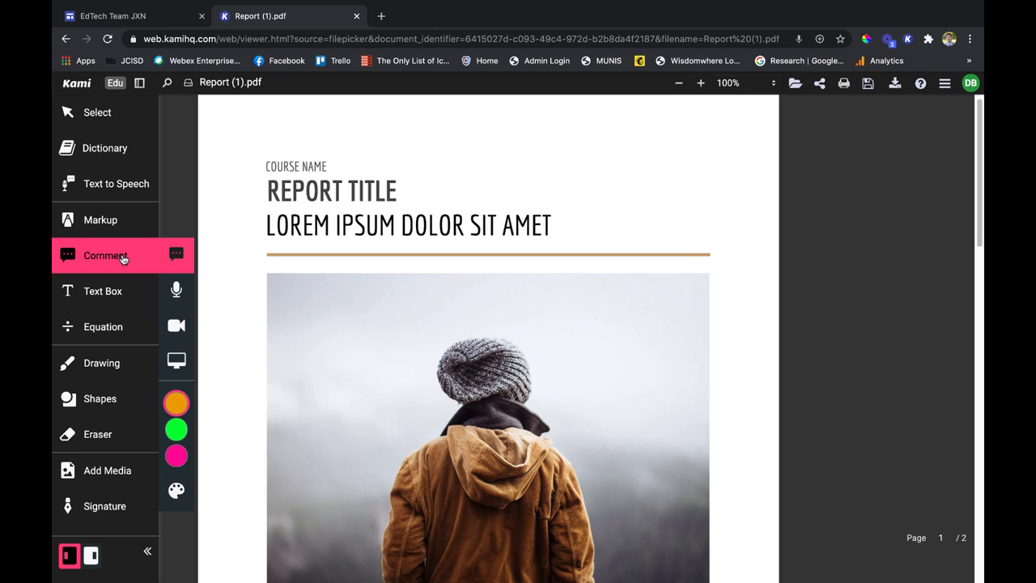
{"action": "mouse_move", "coordinate": [175, 255]}
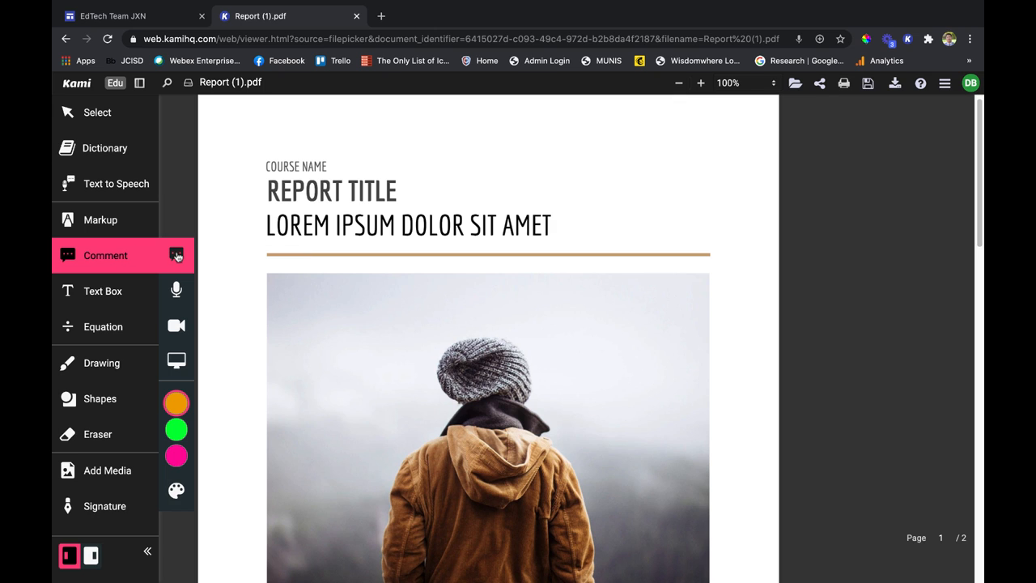
Scroll the report down to the Introduction paragraph
{"action": "scroll", "scroll_direction": "down", "scroll_amount": 3}
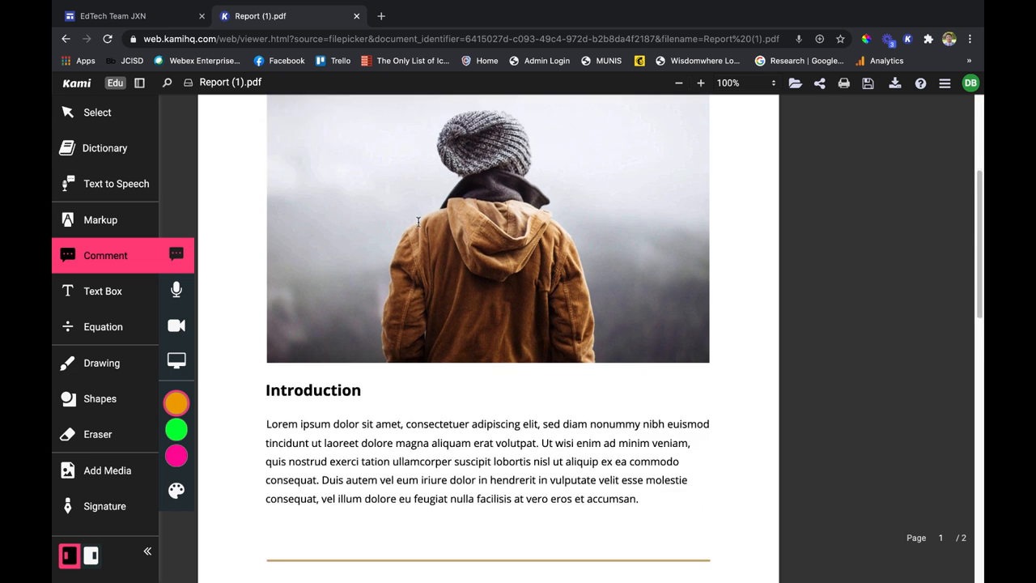
{"action": "scroll", "scroll_direction": "down", "scroll_amount": 3}
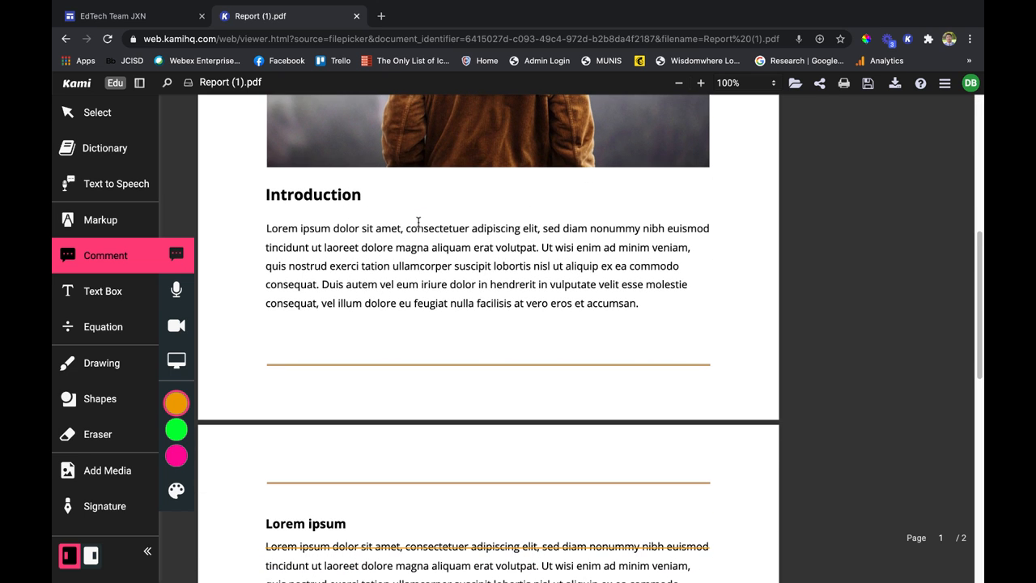
{"action": "mouse_move", "coordinate": [638, 230]}
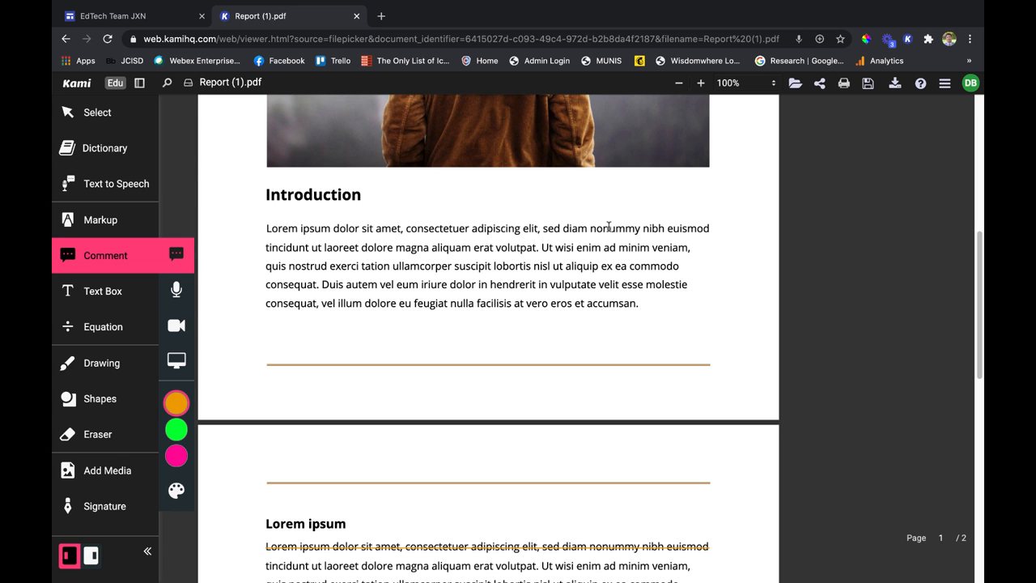
Pin a dictated text comment, 'This is a good start…', on the Introduction's first line
{"action": "left_click", "coordinate": [606, 221]}
{"action": "type", "text": "This is a good start."}
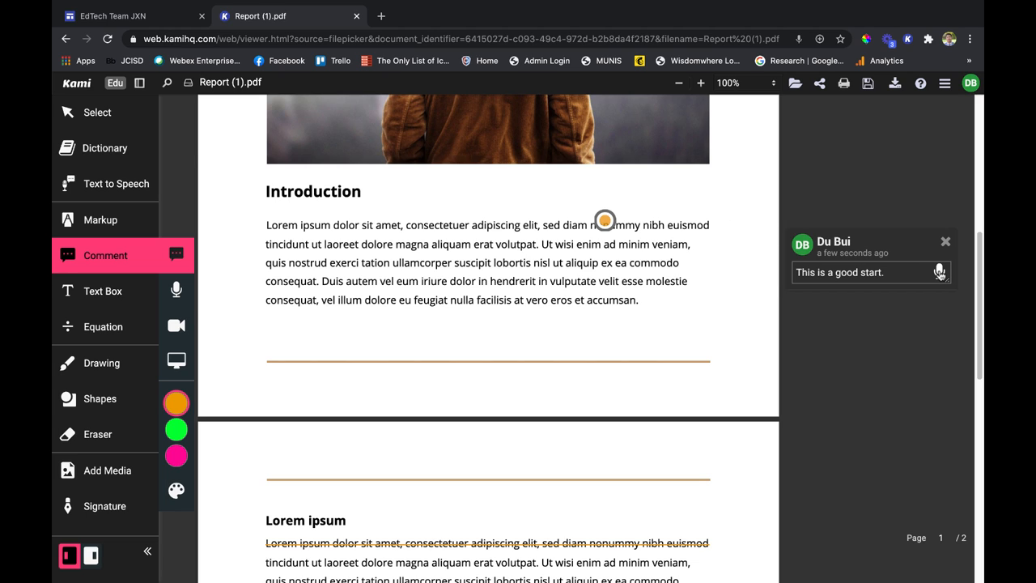
{"action": "type", "text": "- microphone in"}
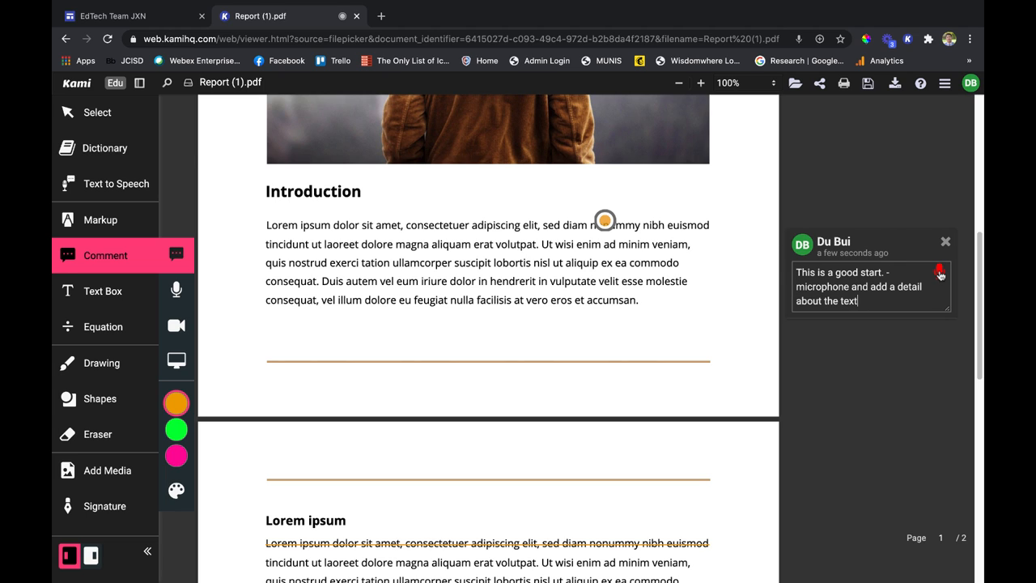
{"action": "type", "text": "my"}
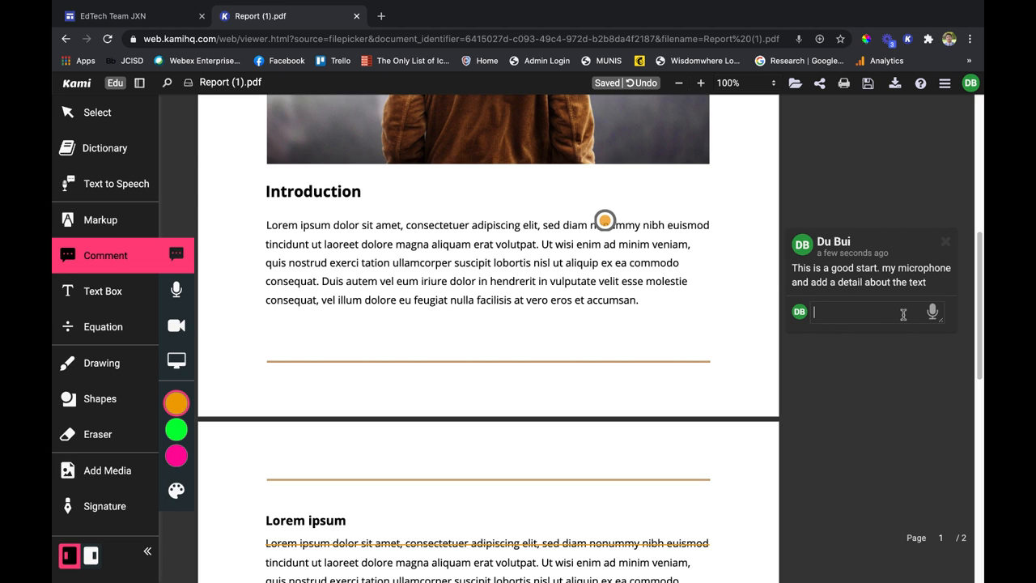
{"action": "mouse_move", "coordinate": [868, 386]}
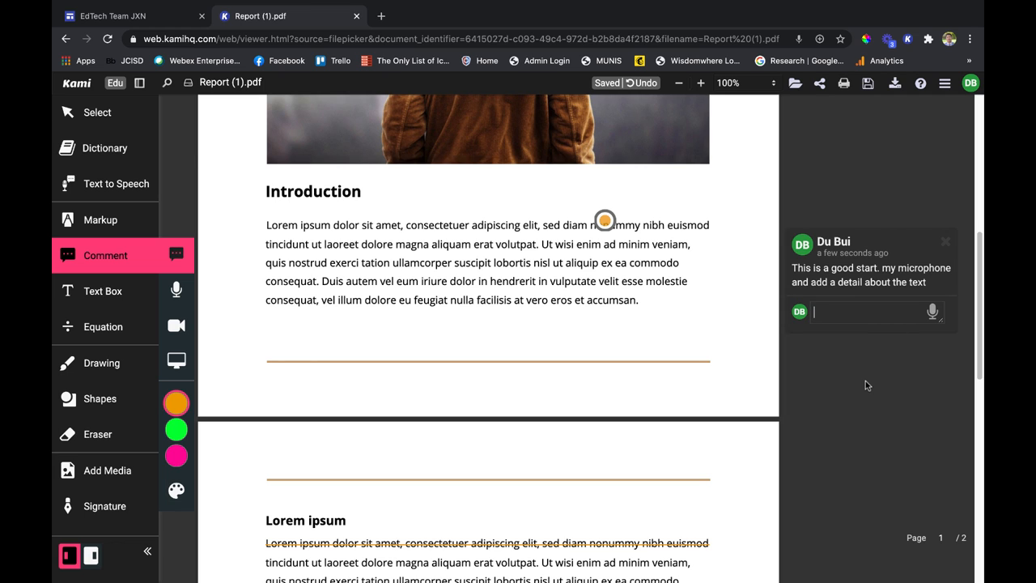
{"action": "mouse_move", "coordinate": [176, 292]}
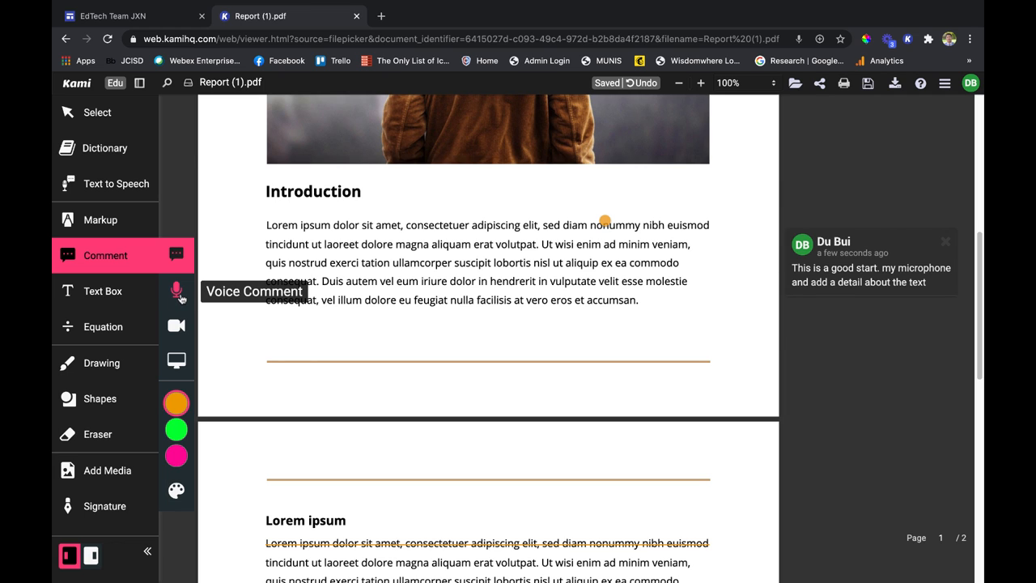
Record an 8-second voice comment on the Introduction's last line and play it back
{"action": "left_click", "coordinate": [176, 292]}
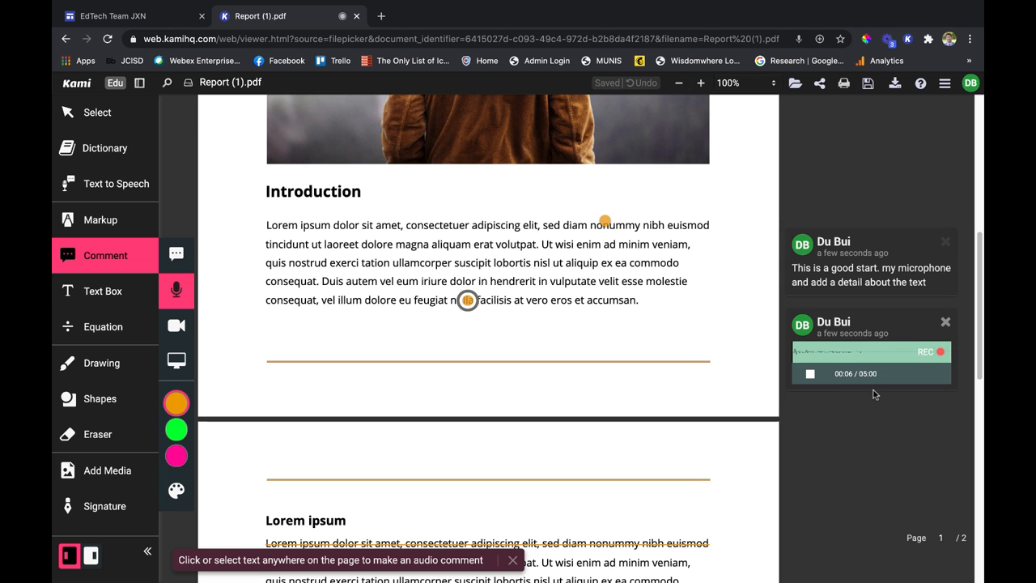
{"action": "left_click", "coordinate": [810, 374]}
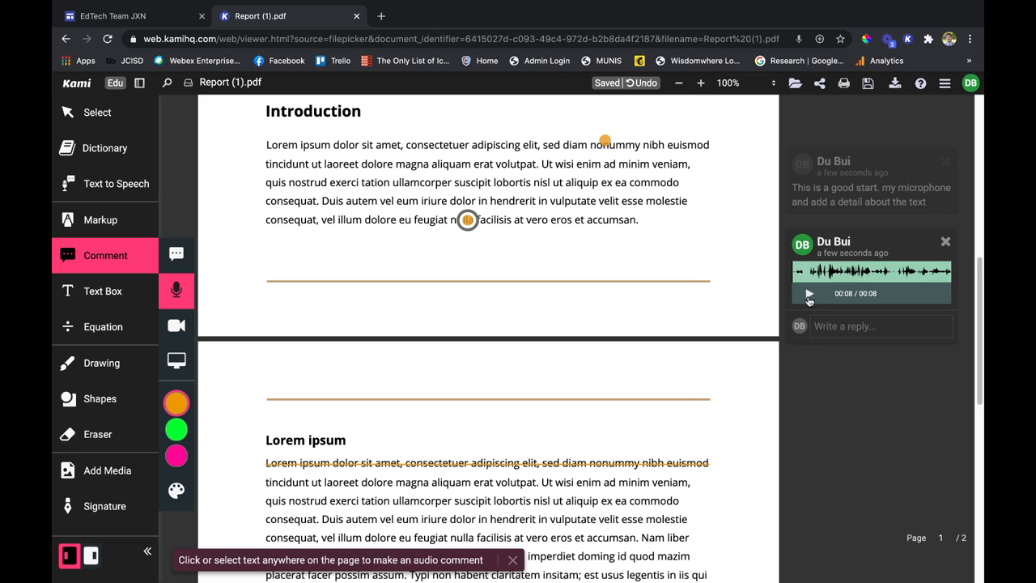
{"action": "left_click", "coordinate": [809, 293]}
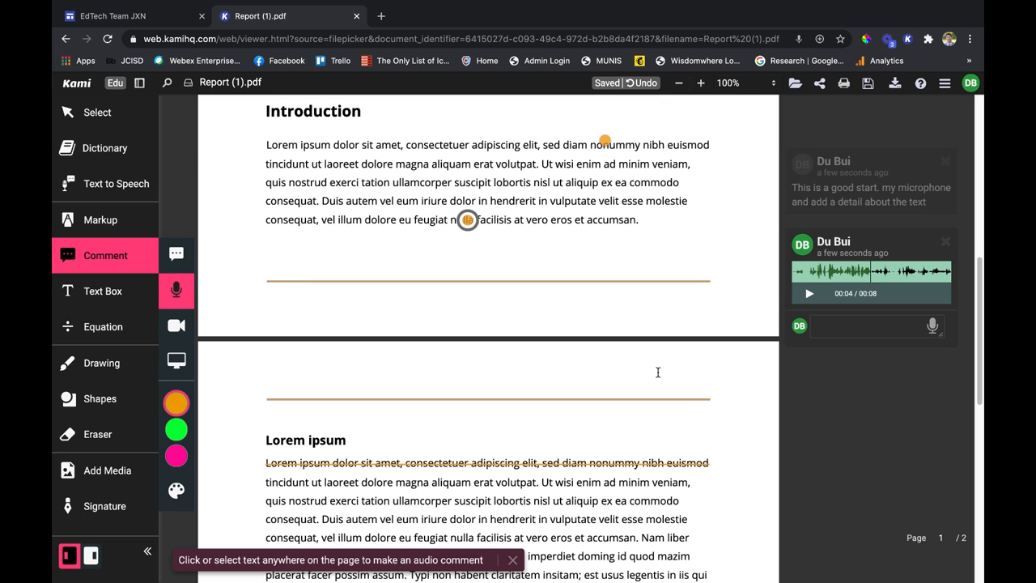
{"action": "mouse_move", "coordinate": [176, 325]}
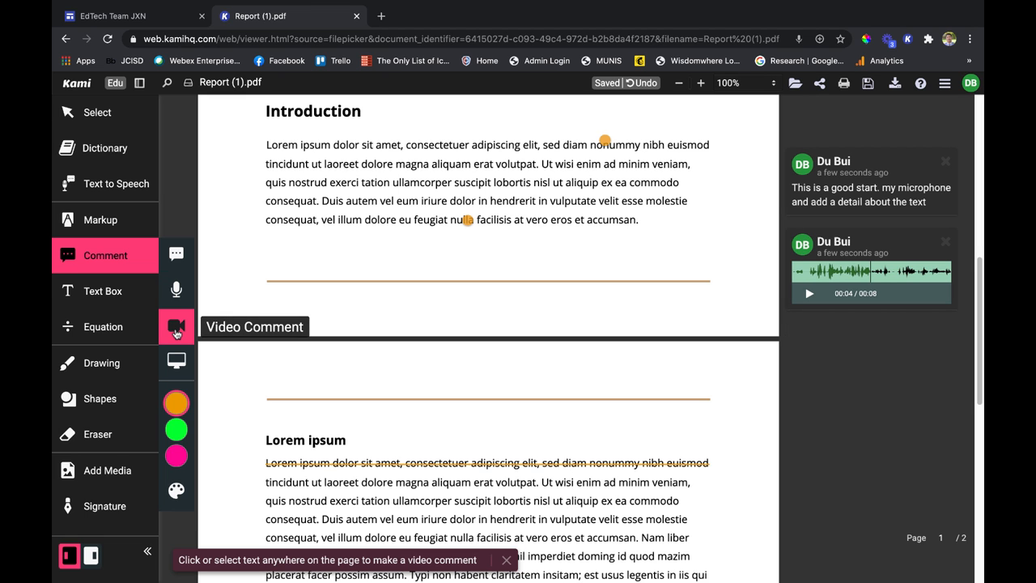
Record a webcam video comment on the Lorem ipsum paragraph's fourth line
{"action": "scroll", "scroll_direction": "down", "scroll_amount": 3}
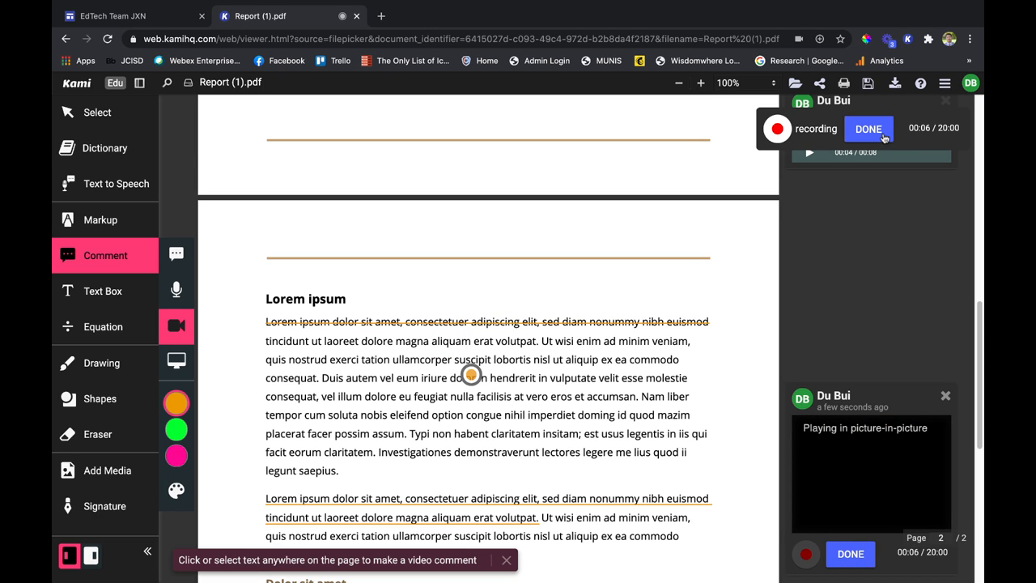
{"action": "left_click", "coordinate": [868, 129]}
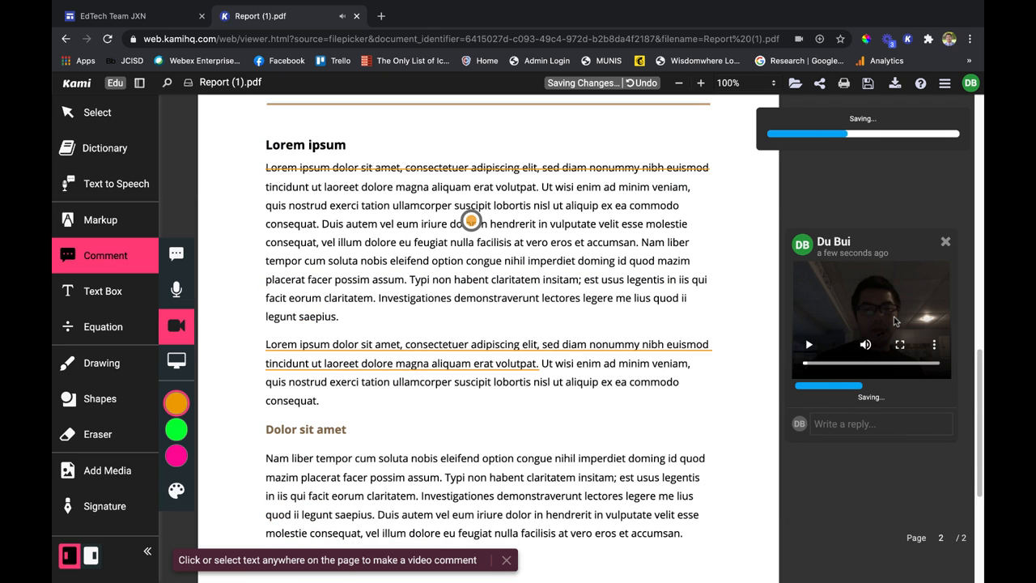
{"action": "scroll", "scroll_direction": "down", "scroll_amount": 3}
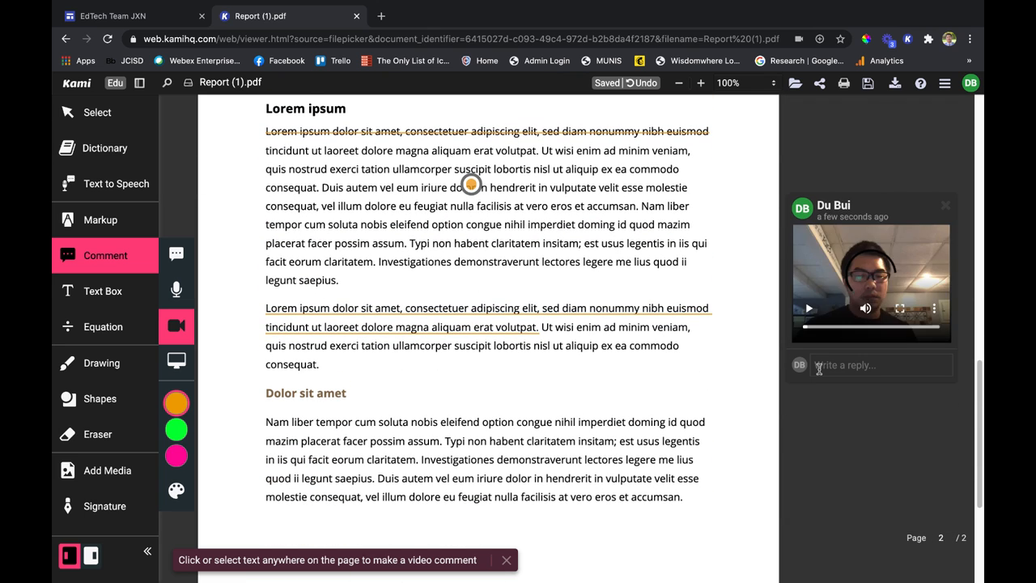
{"action": "left_click", "coordinate": [808, 308]}
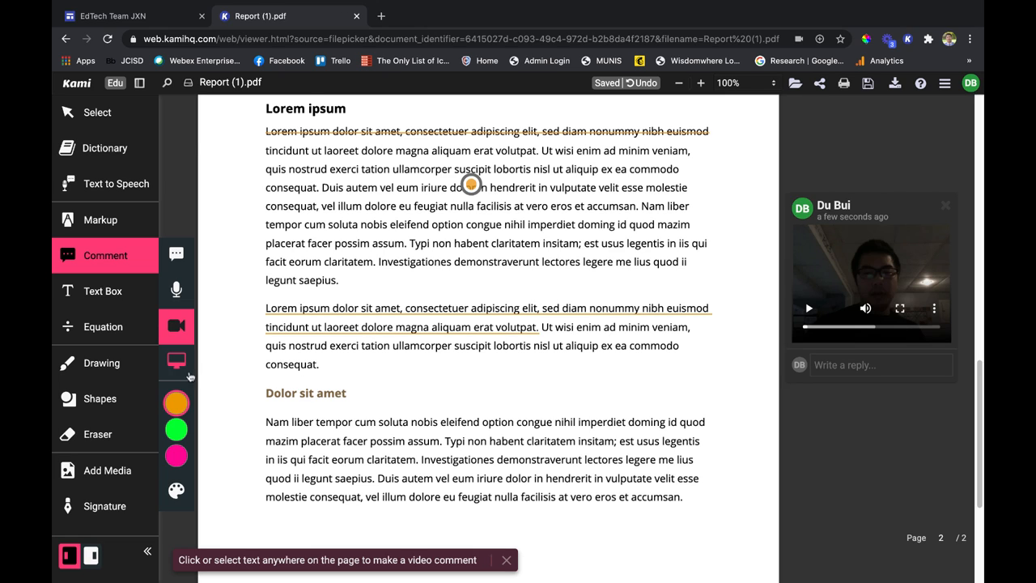
{"action": "mouse_move", "coordinate": [176, 363]}
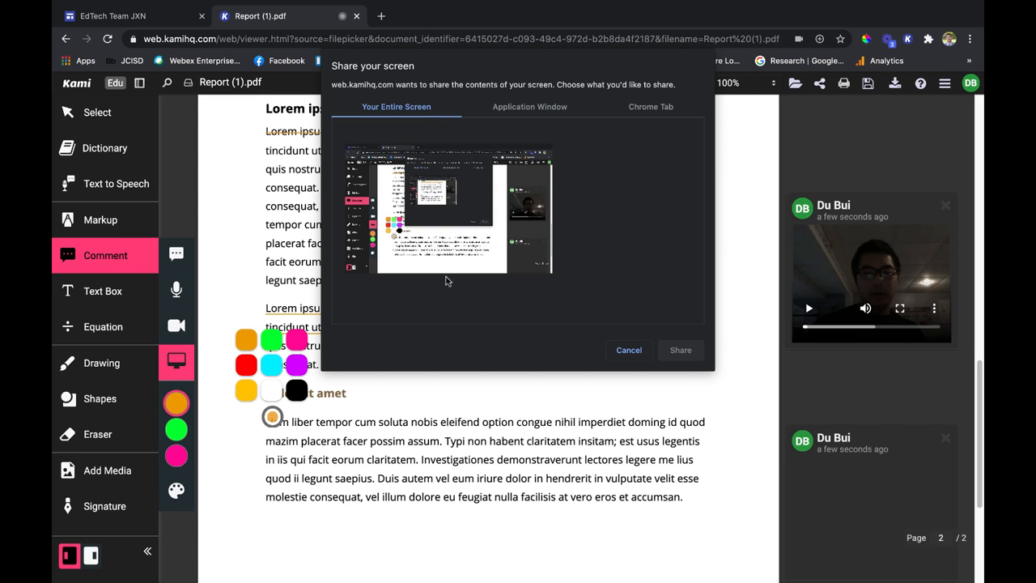
Share the entire screen and record a Dictionary lookup of 'saepius' as a comment
{"action": "left_click", "coordinate": [448, 207]}
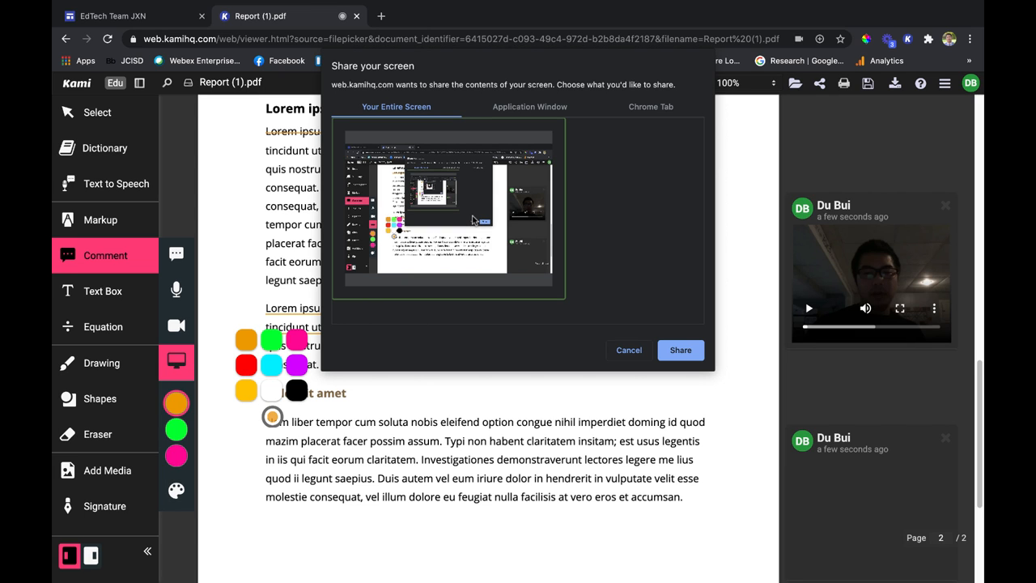
{"action": "left_click", "coordinate": [680, 350]}
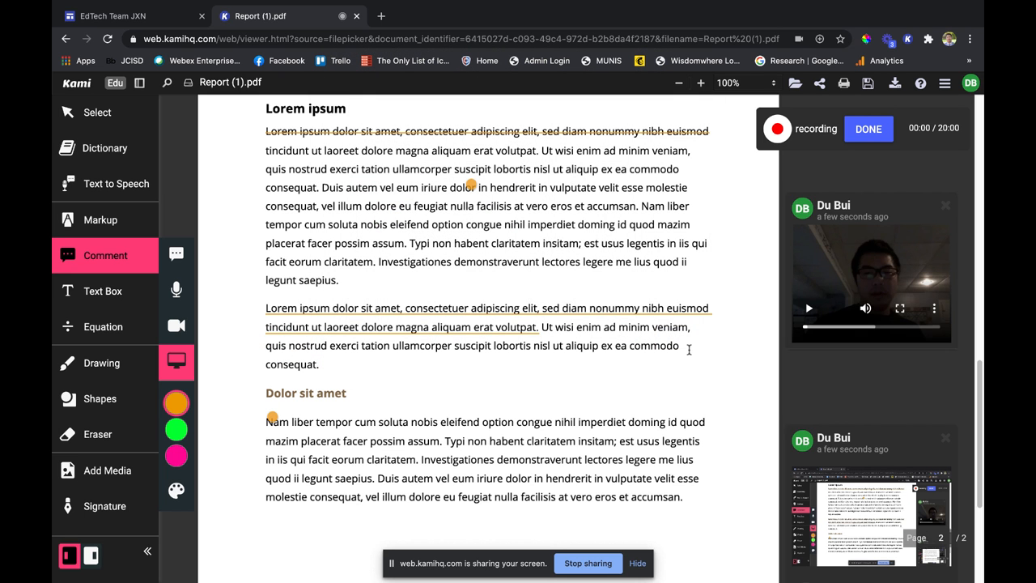
{"action": "scroll", "scroll_direction": "down", "scroll_amount": 3}
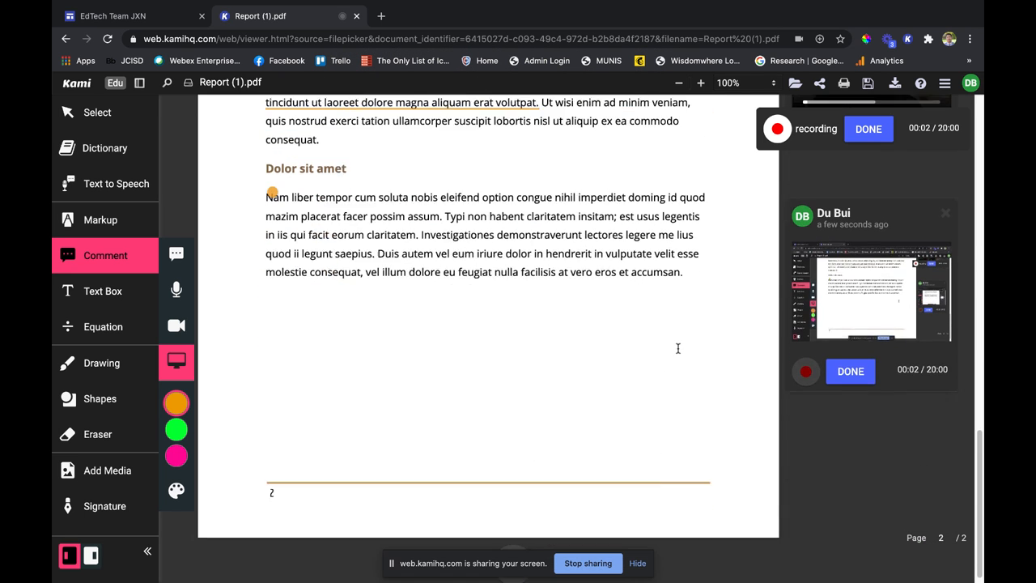
{"action": "scroll", "scroll_direction": "down", "scroll_amount": 3}
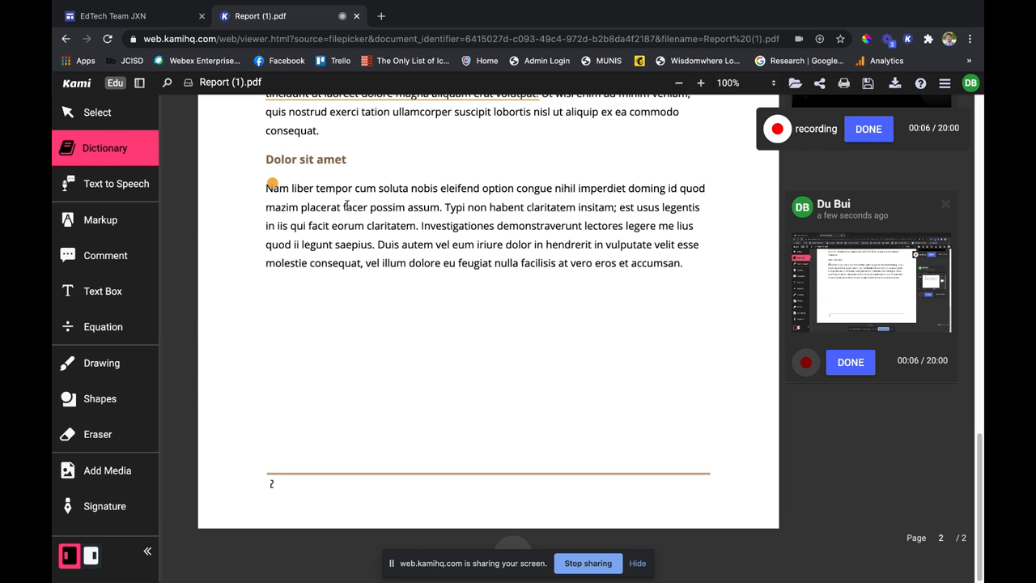
{"action": "double_click", "coordinate": [354, 244]}
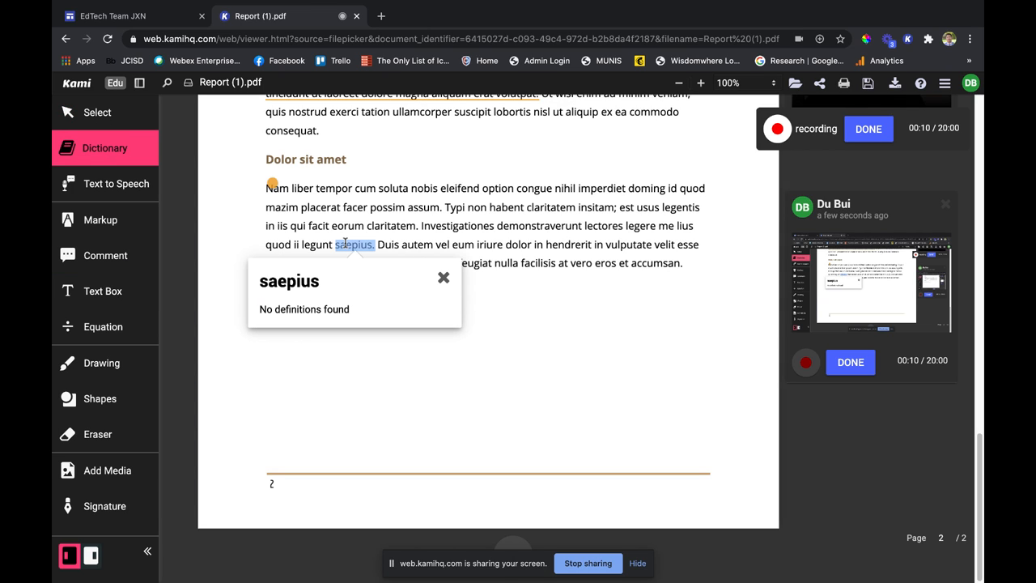
{"action": "left_click", "coordinate": [444, 278]}
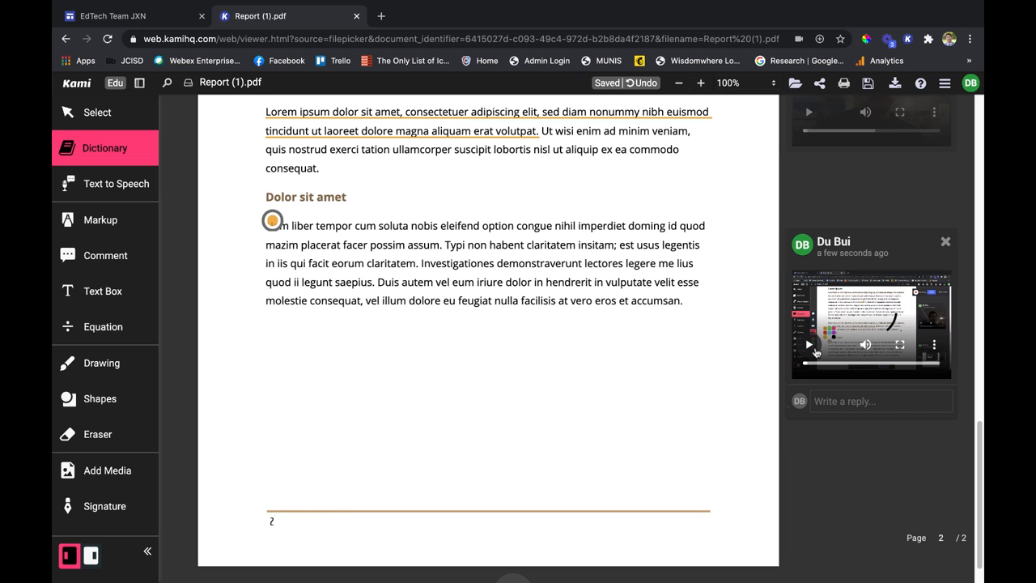
Play back the screen-recording comment and start a second screen capture
{"action": "left_click", "coordinate": [807, 344]}
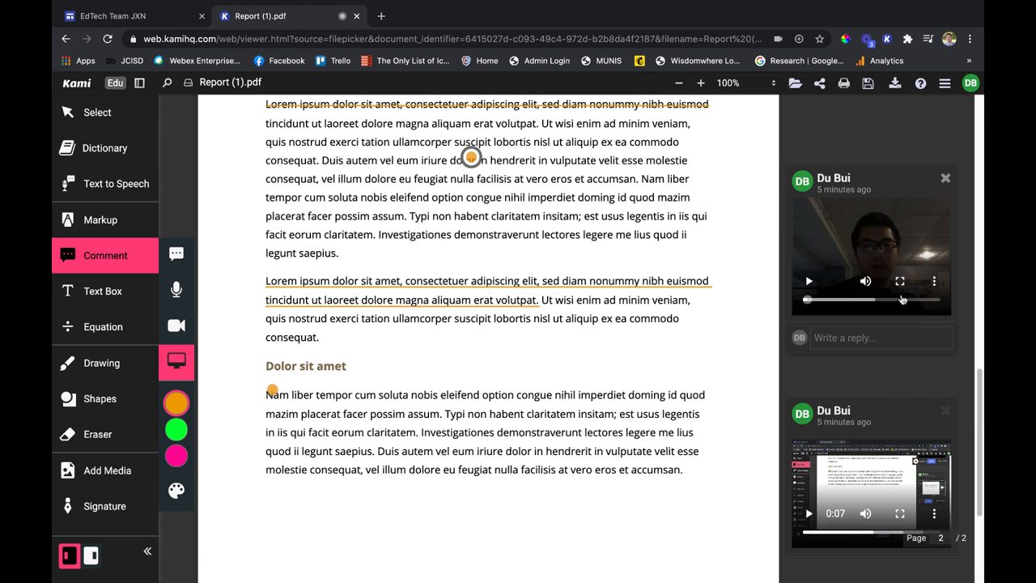
{"action": "left_click", "coordinate": [900, 281]}
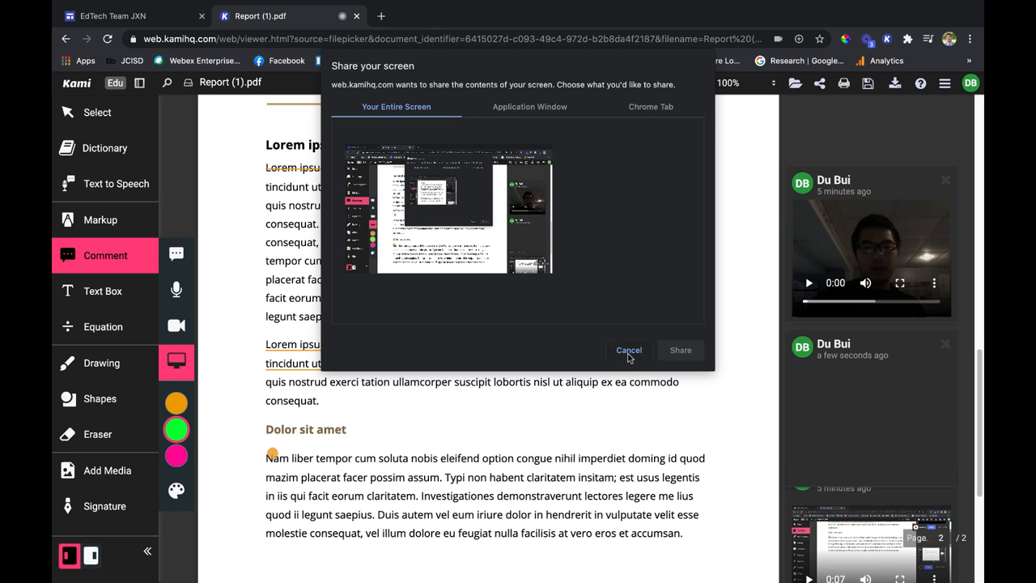
Cancel the Share your screen request for the green comment
{"action": "left_click", "coordinate": [629, 350]}
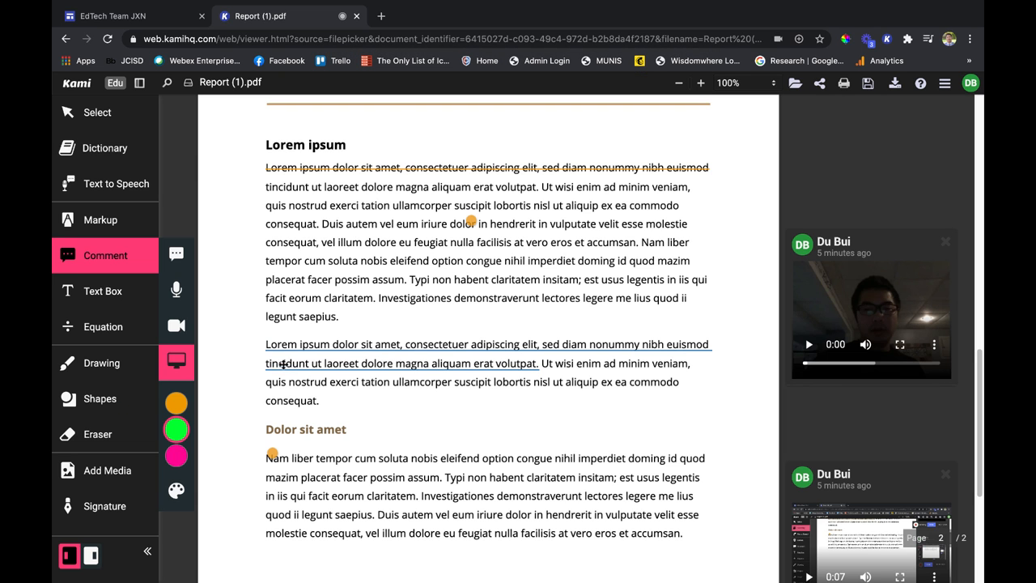